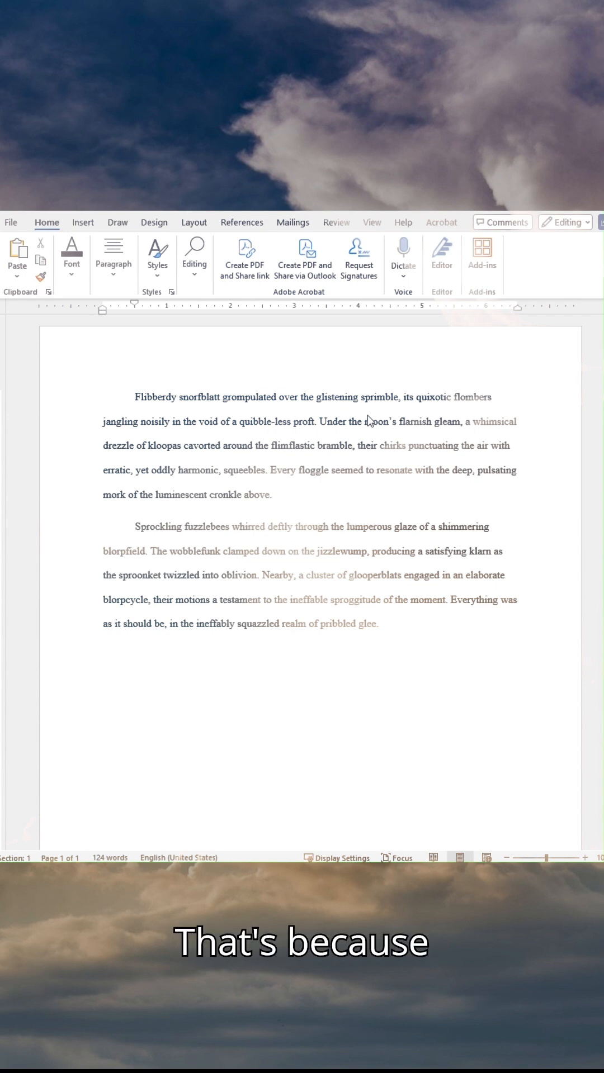
pyautogui.moveTo(320, 478)
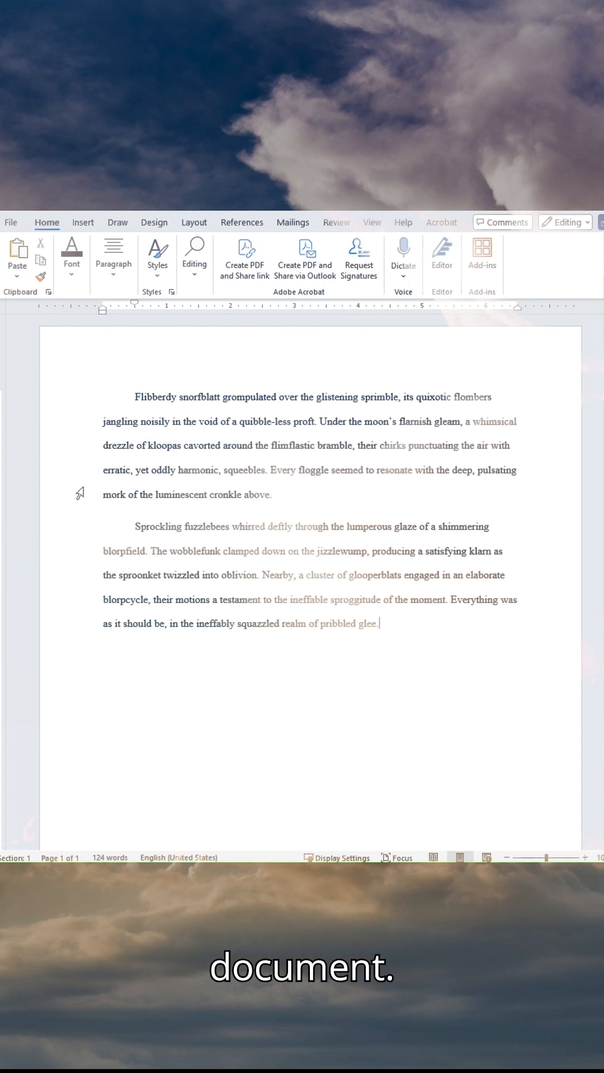
# Step: Place the insertion point after 'above.' at the end of the first paragraph
pyautogui.doubleClick(109, 495)
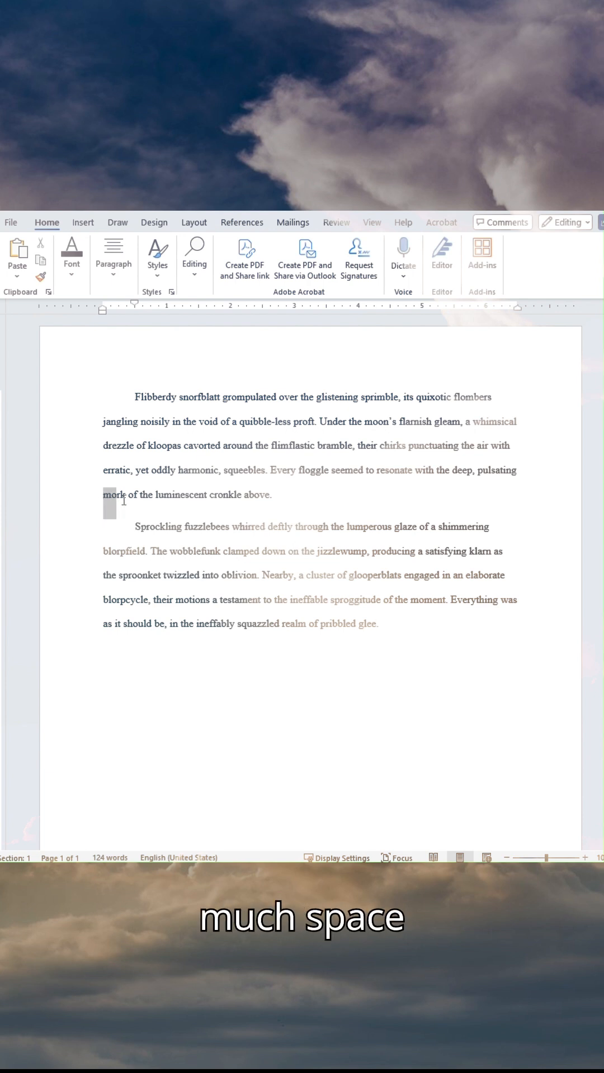
pyautogui.moveTo(103, 494); pyautogui.dragTo(489, 527)
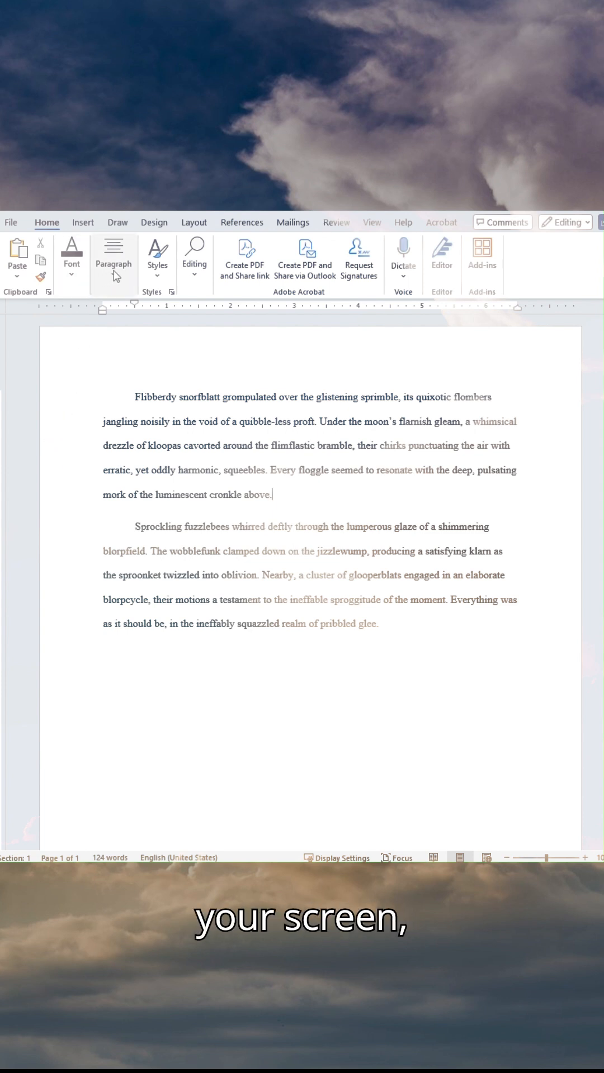
# Step: Expand the Home tab's Paragraph group commands
pyautogui.click(114, 260)
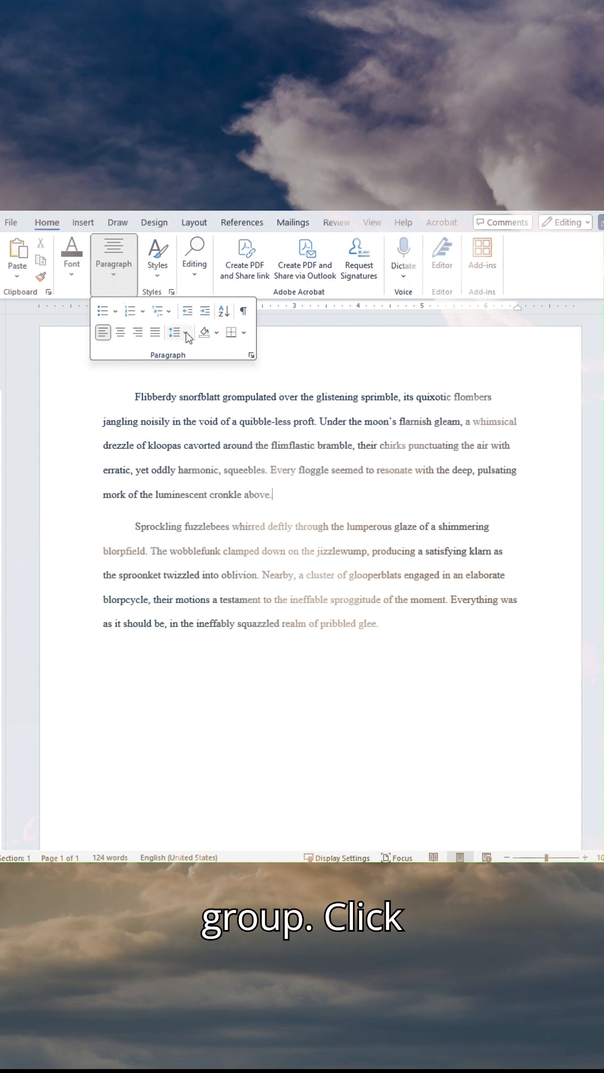
pyautogui.moveTo(172, 335)
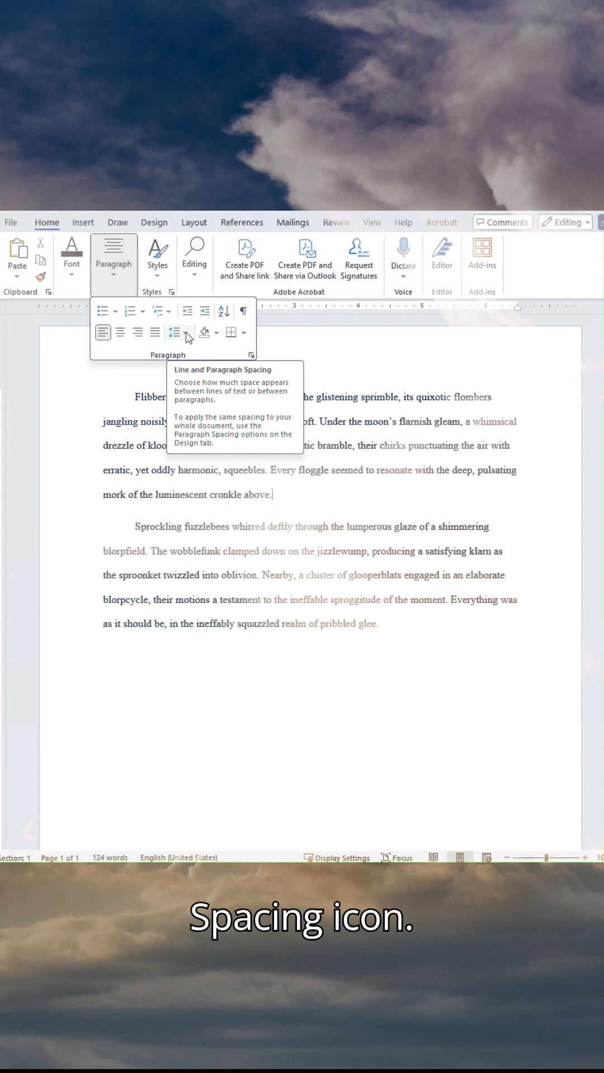
# Step: Choose Remove Space After Paragraph from the Line and Paragraph Spacing list
pyautogui.click(176, 333)
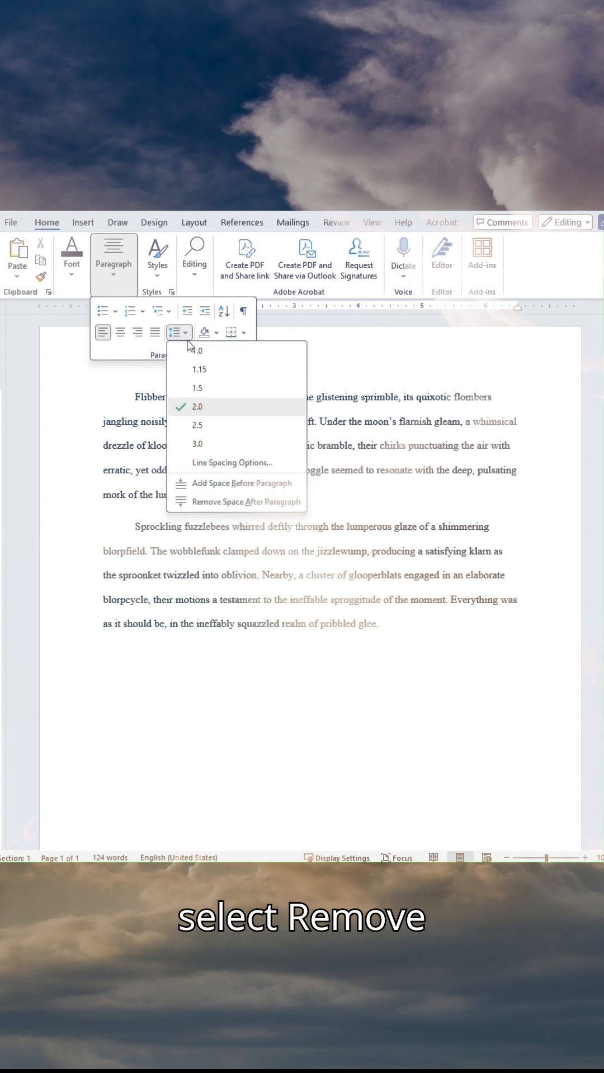
pyautogui.click(238, 502)
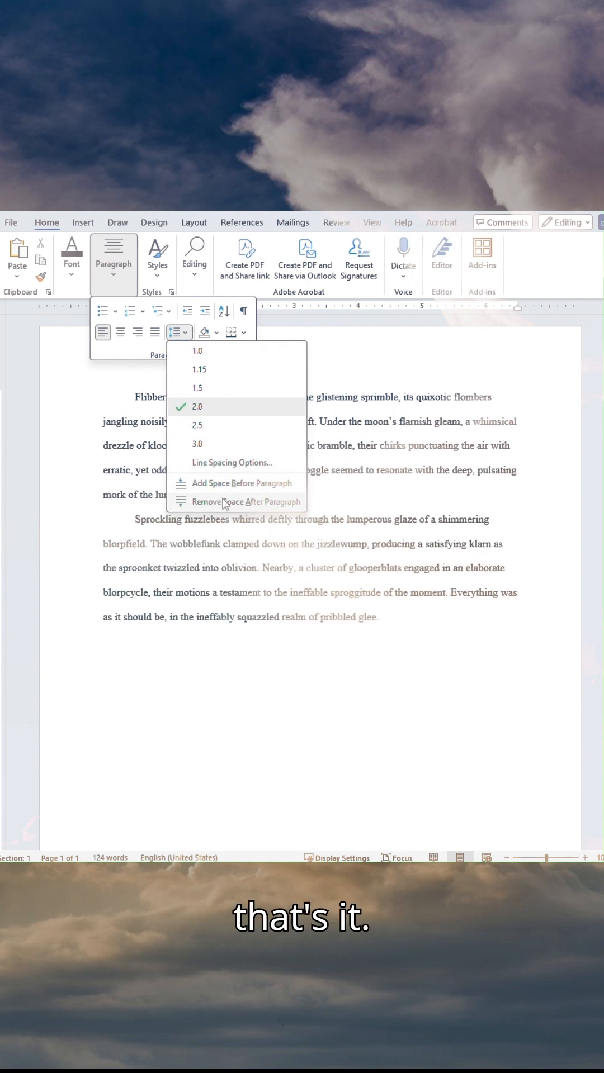
pyautogui.click(241, 502)
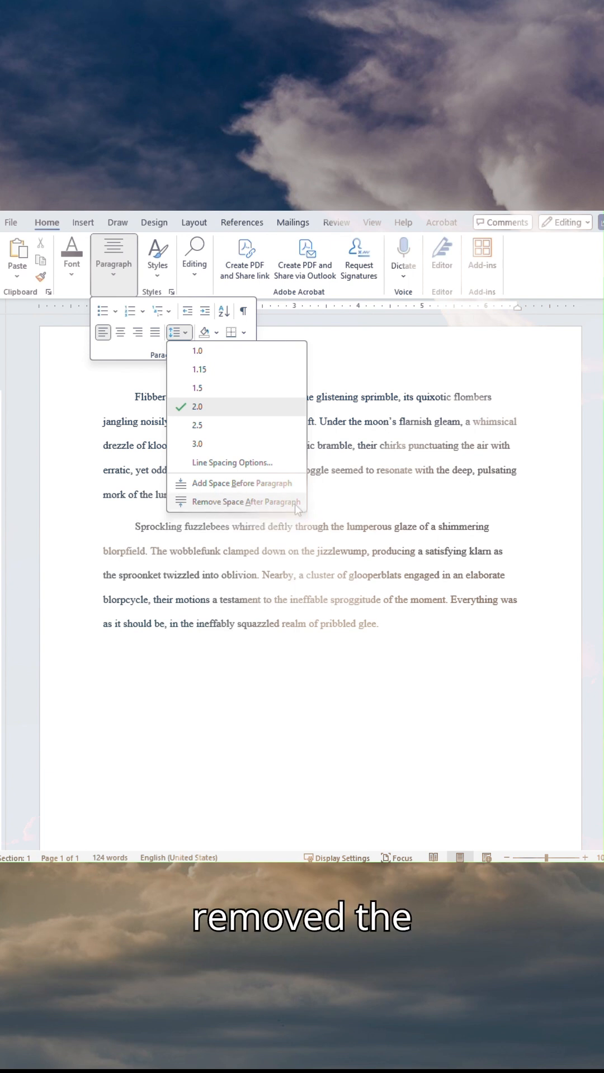